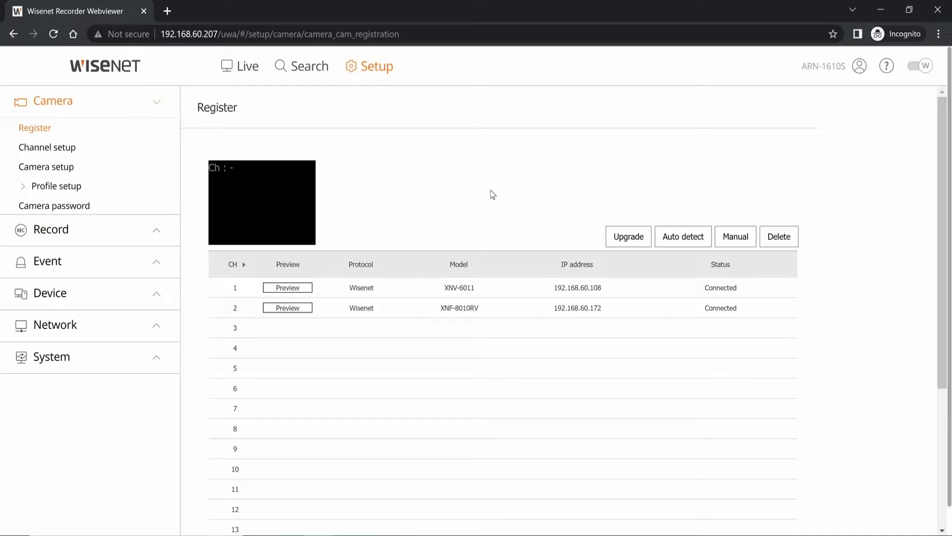
mouse_move(355, 155)
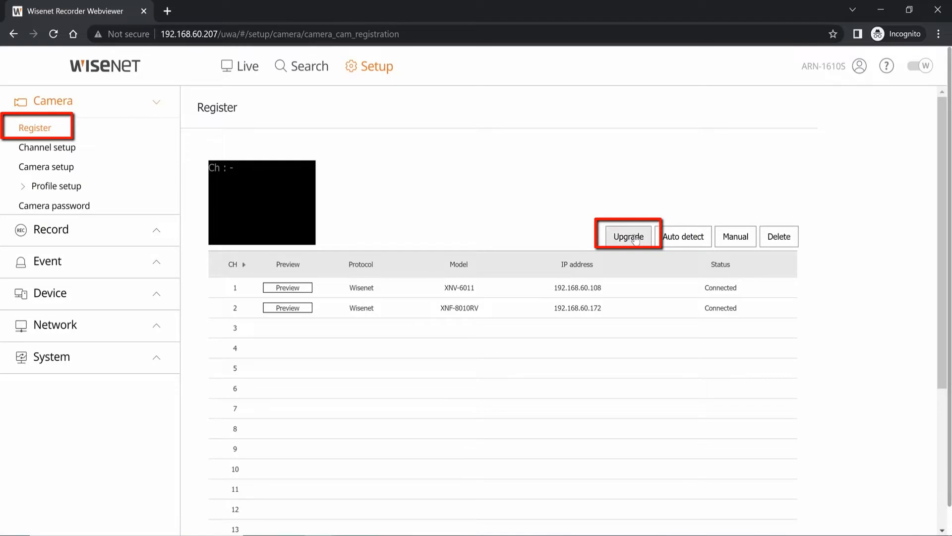
Step: Show the Camera upgrade dialog listing both registered cameras and their firmware versions
left_click(627, 236)
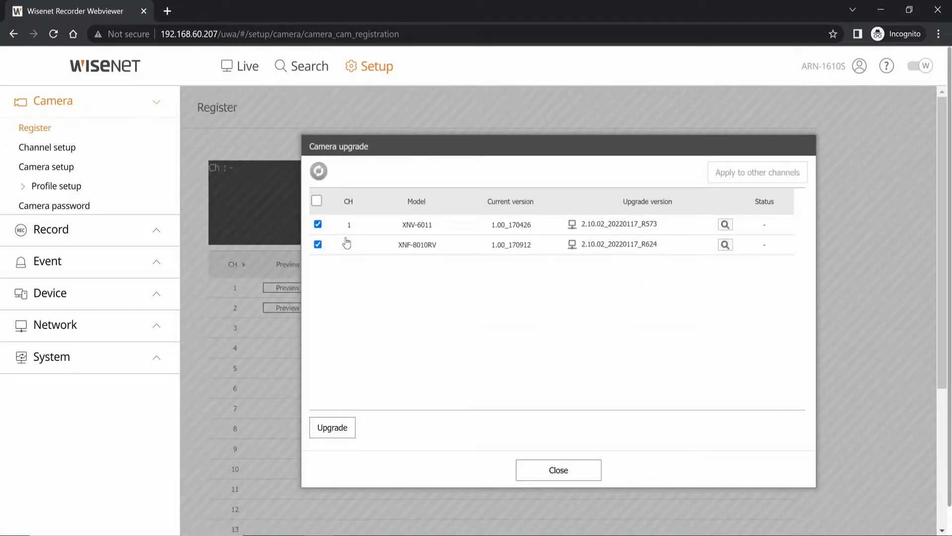
Step: Select all channels for upgrade and check channel 2's 2.10.02_20220117_R624 firmware file
left_click(318, 224)
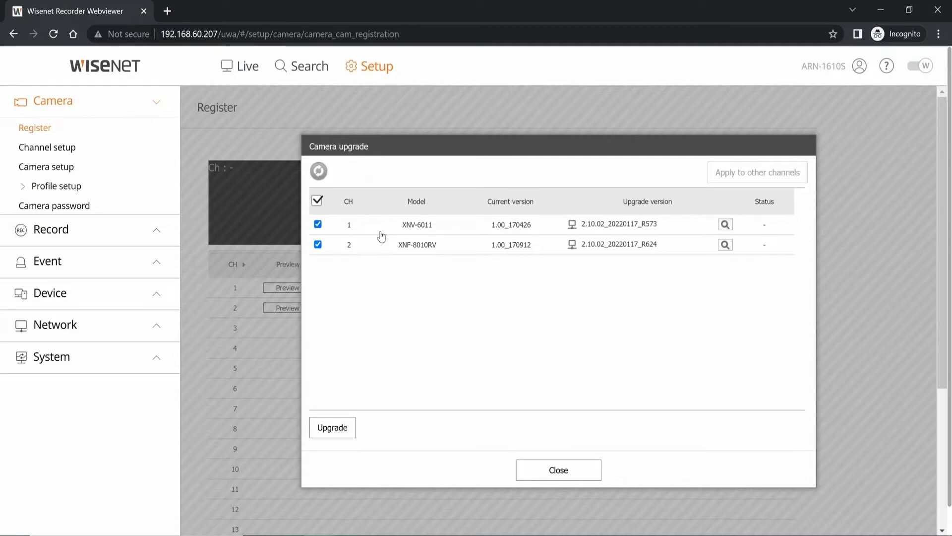
mouse_move(505, 233)
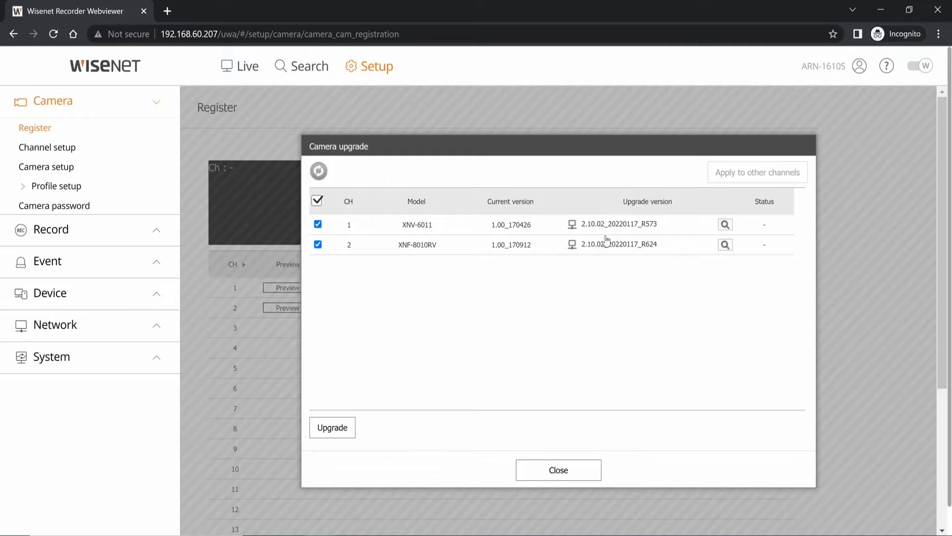
mouse_move(605, 244)
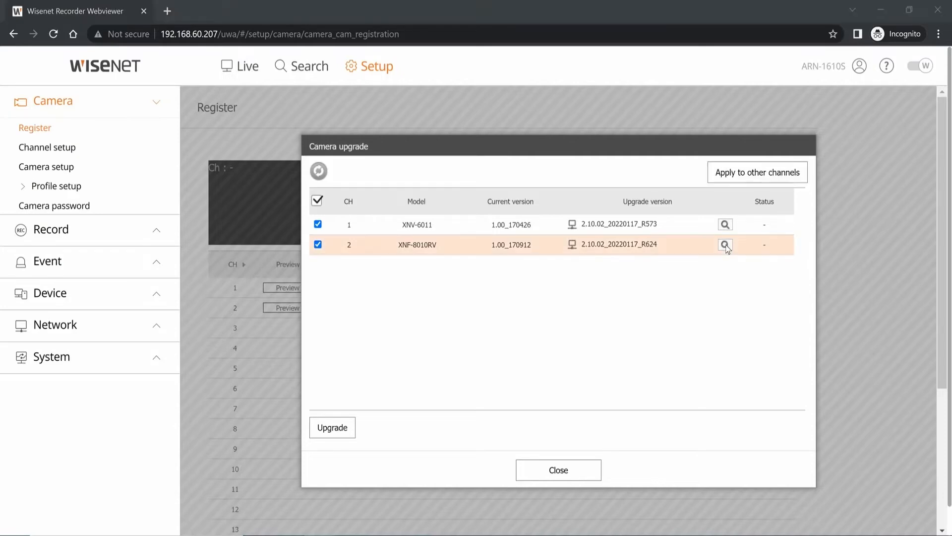
left_click(725, 244)
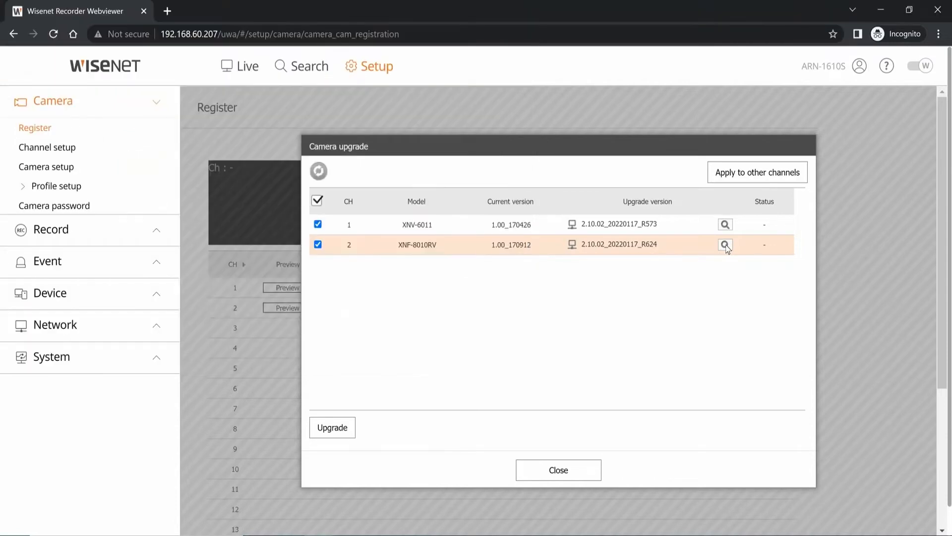
mouse_move(589, 231)
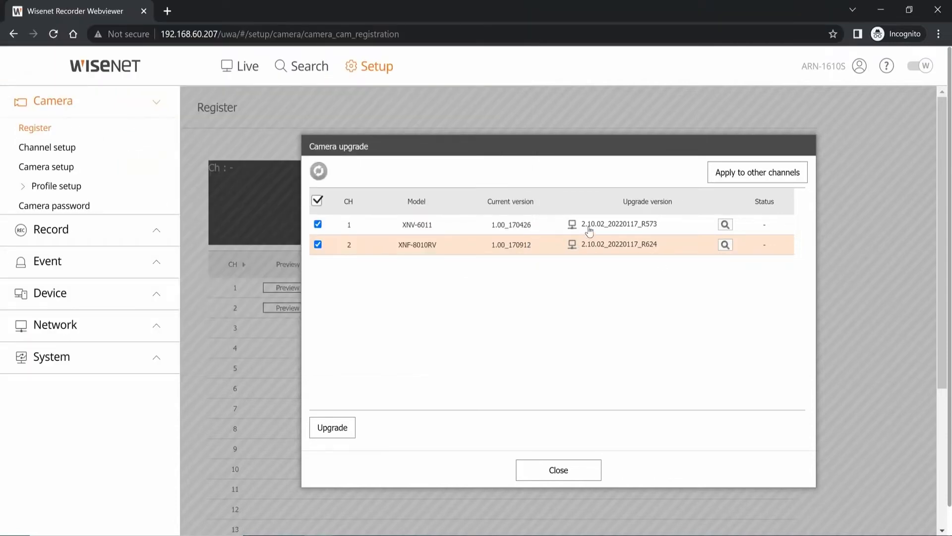
Step: Start the firmware upgrade to the 2.10.02 releases on both selected cameras
left_click(331, 427)
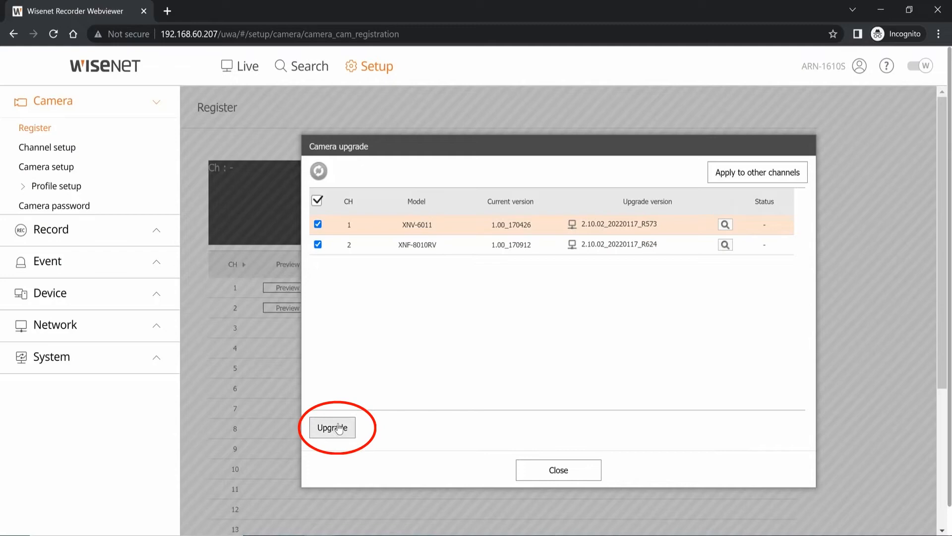
left_click(331, 426)
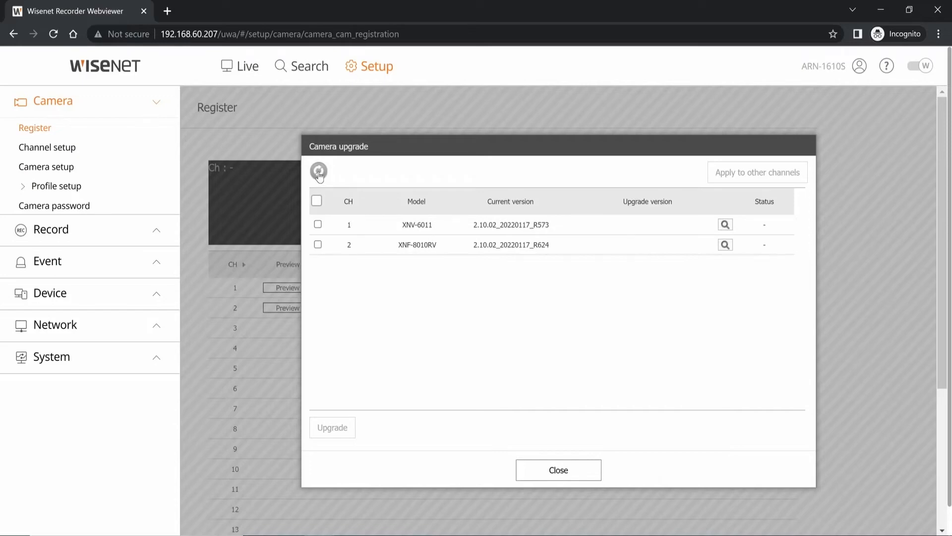
left_click(318, 172)
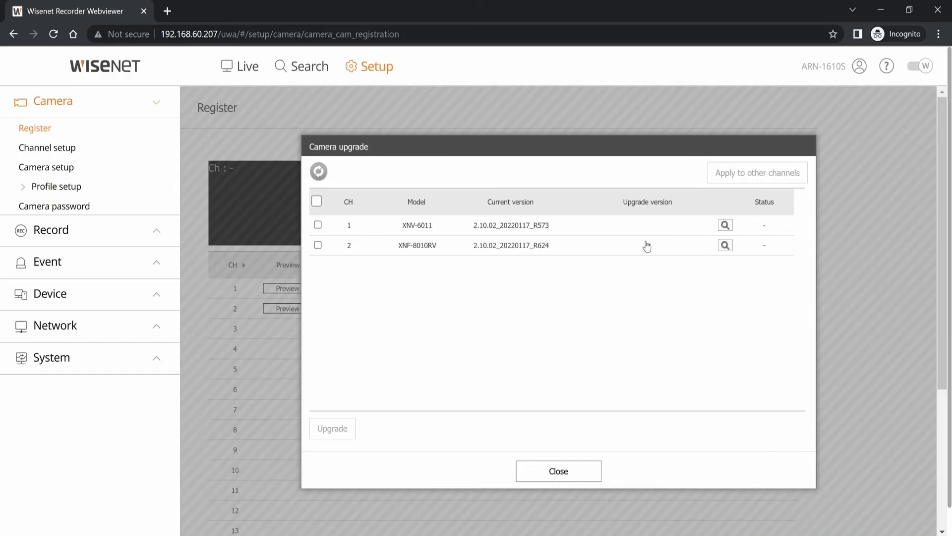
left_click(331, 429)
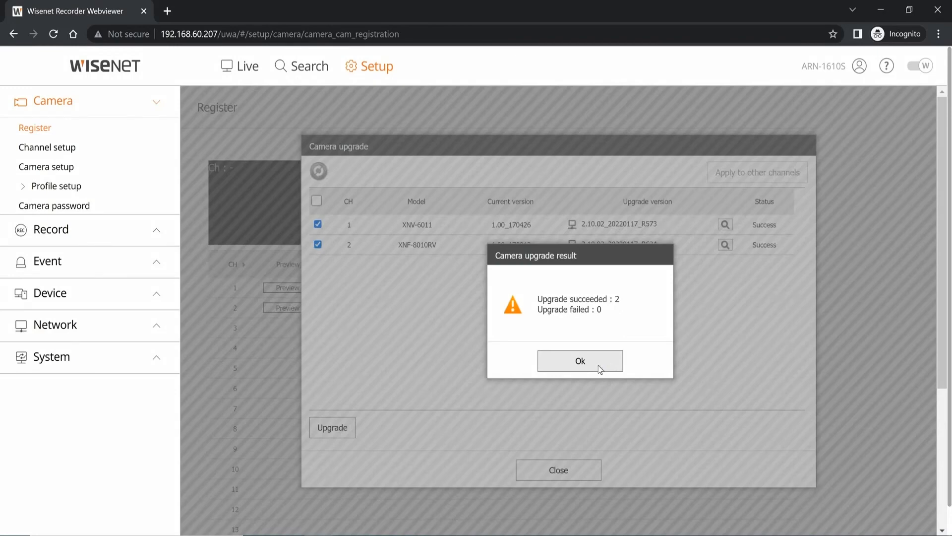
Step: Confirm the two successful upgrades and refresh the camera upgrade list
left_click(579, 361)
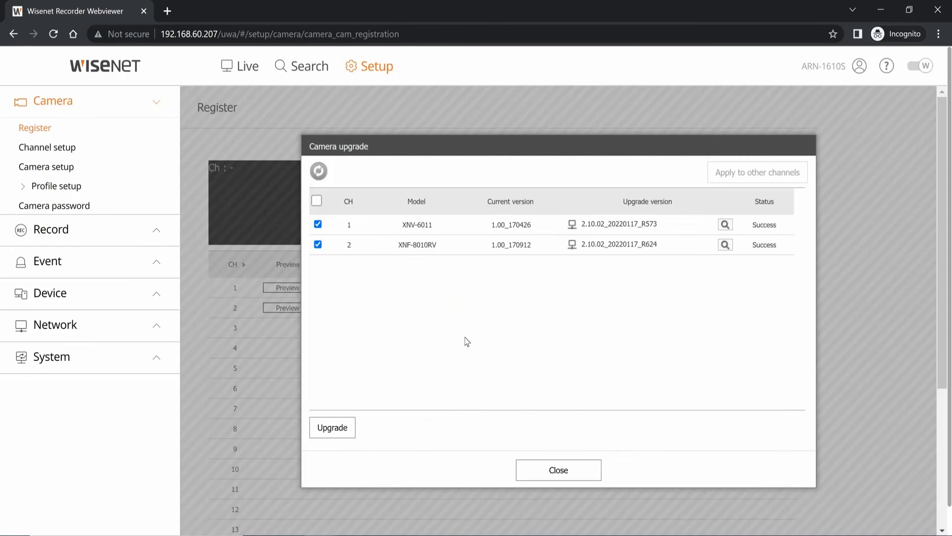
left_click(318, 171)
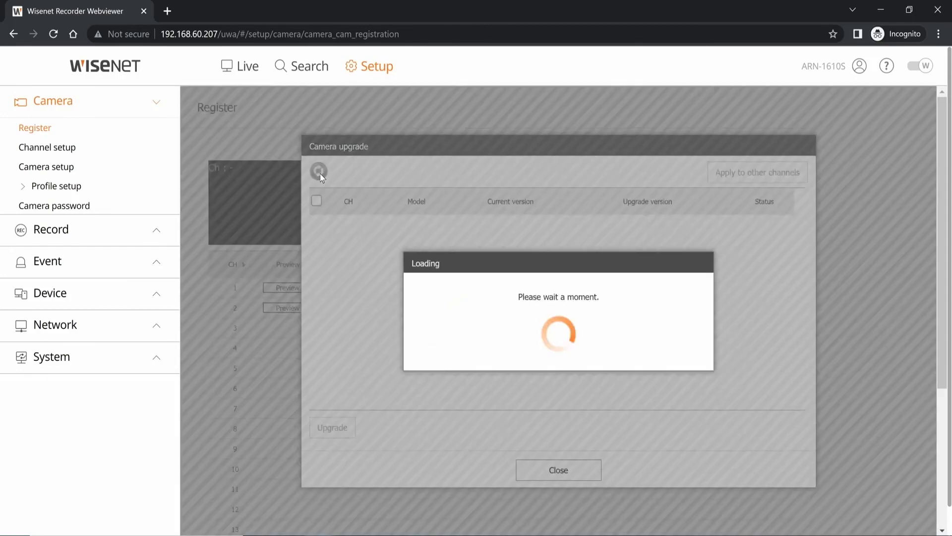